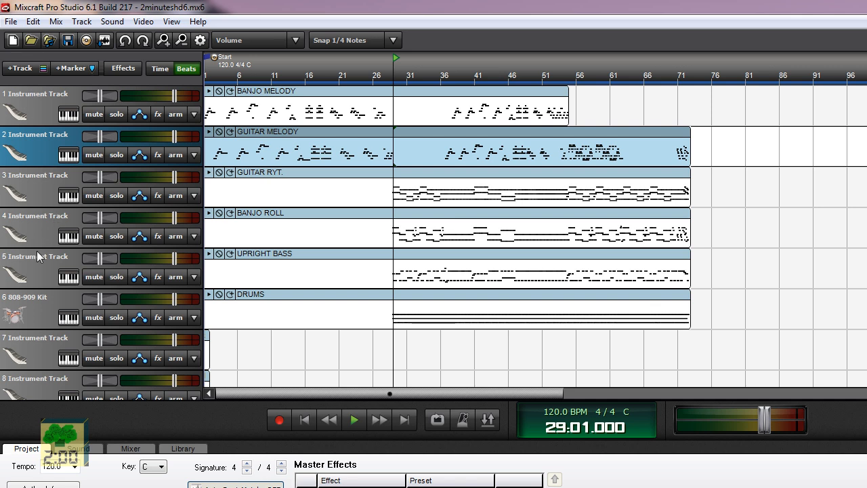
mouse_move(68, 276)
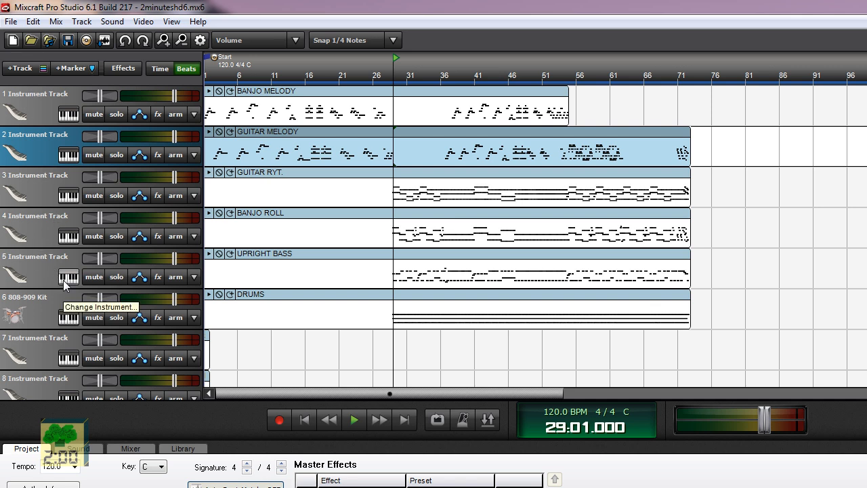
mouse_move(68, 254)
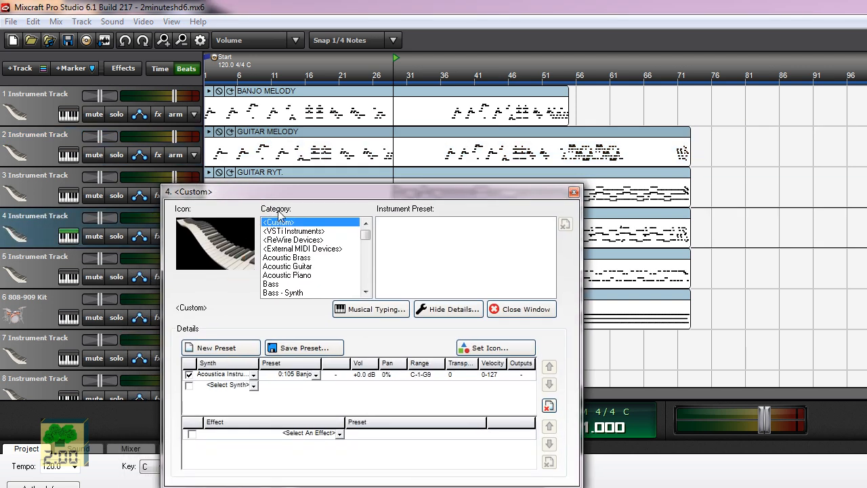
mouse_move(313, 234)
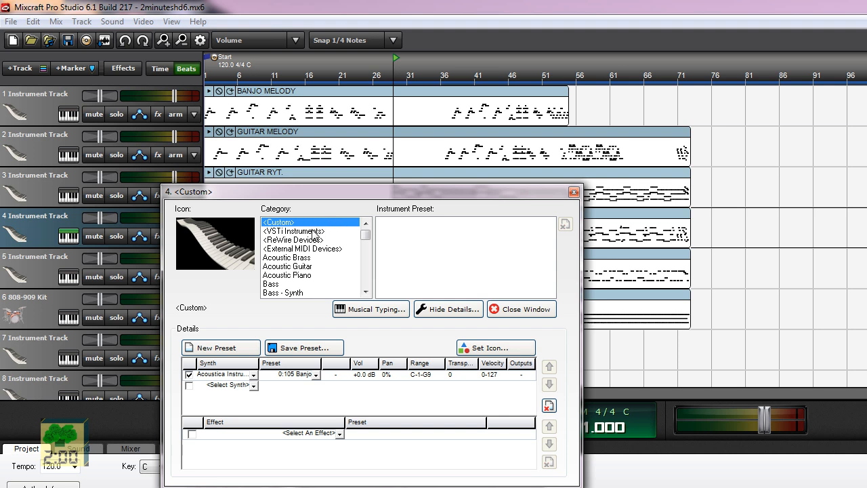
Step: Load DviBanjo from the VSTi Instruments category onto track 4 and bring up its editor
left_click(295, 231)
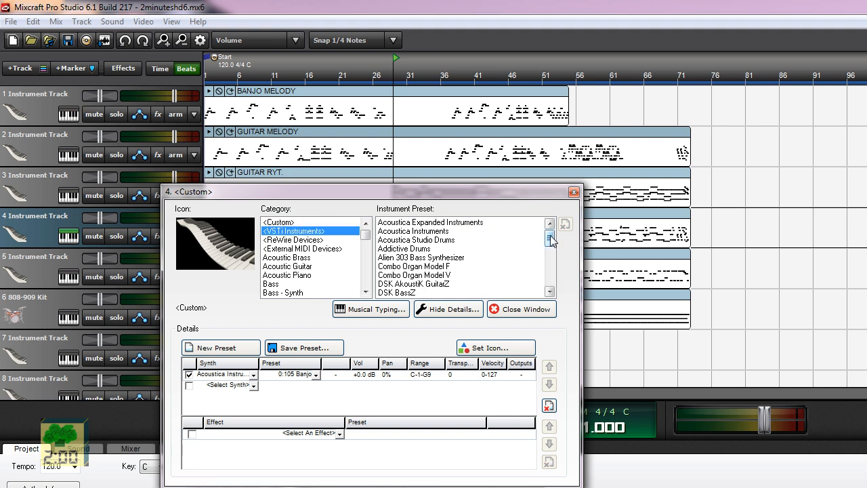
scroll("down", 3)
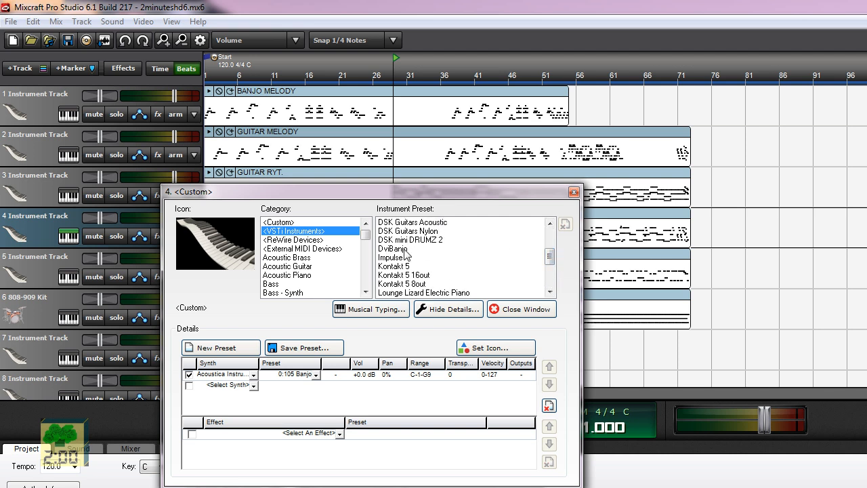
left_click(393, 248)
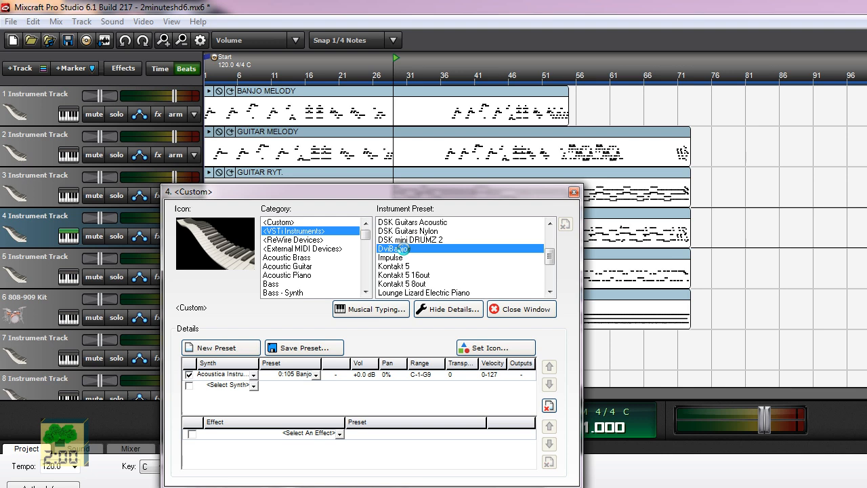
double_click(392, 249)
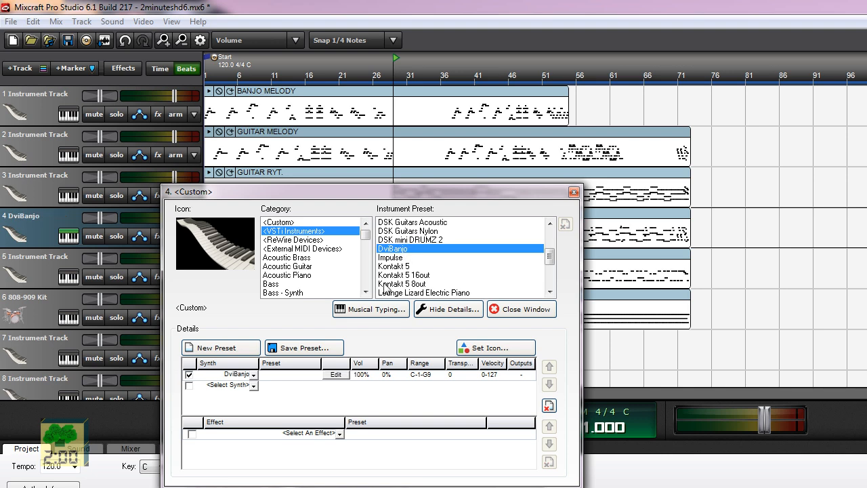
left_click(335, 375)
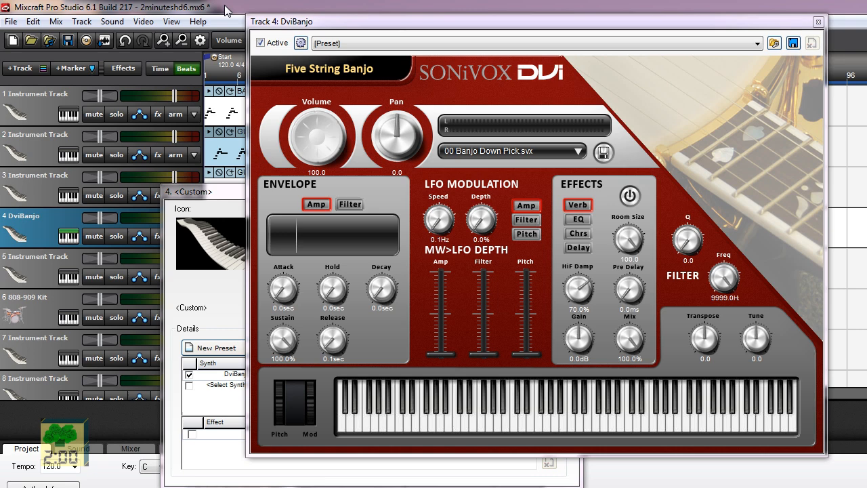
mouse_move(341, 76)
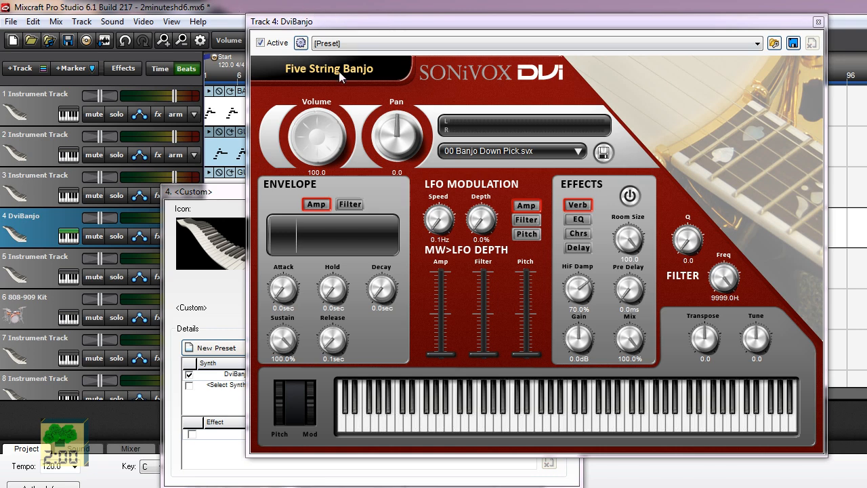
mouse_move(813, 18)
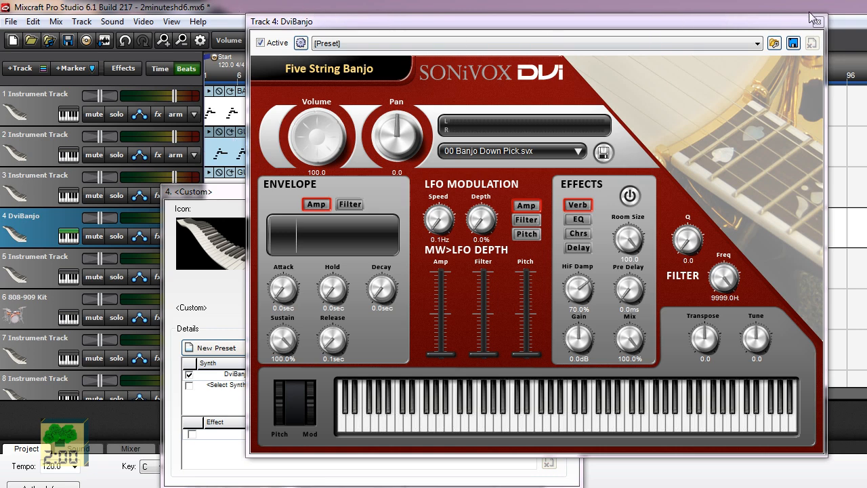
Step: Close the Track 4: DviBanjo Five String Banjo editor window
left_click(815, 21)
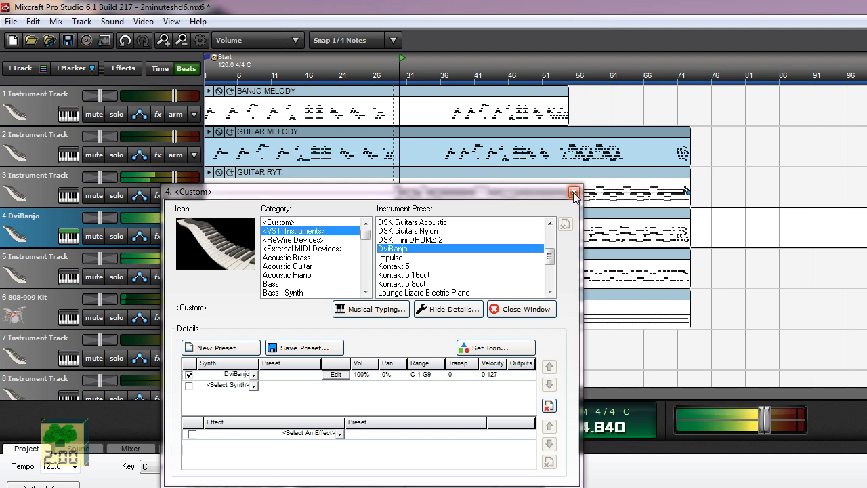
Step: Close track 4's instrument settings window
left_click(573, 192)
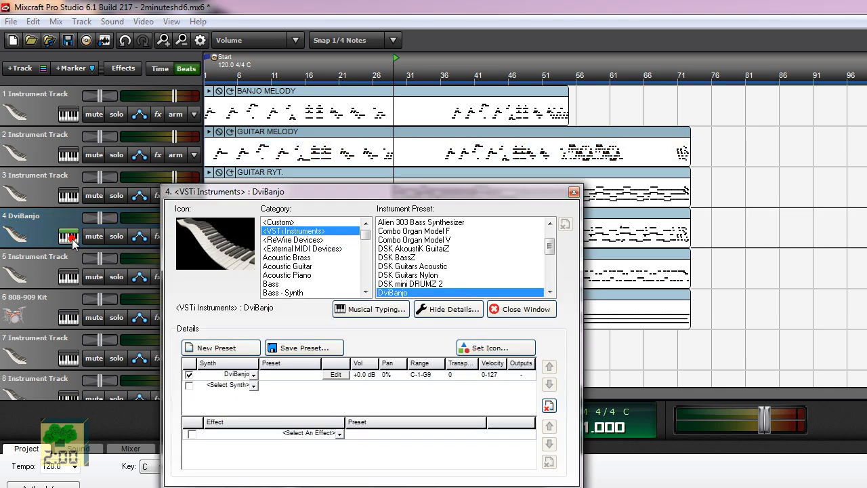
Step: Show the DVi Five String Banjo editor for track 4 with the 00 Banjo Down Pick patch
left_click(336, 374)
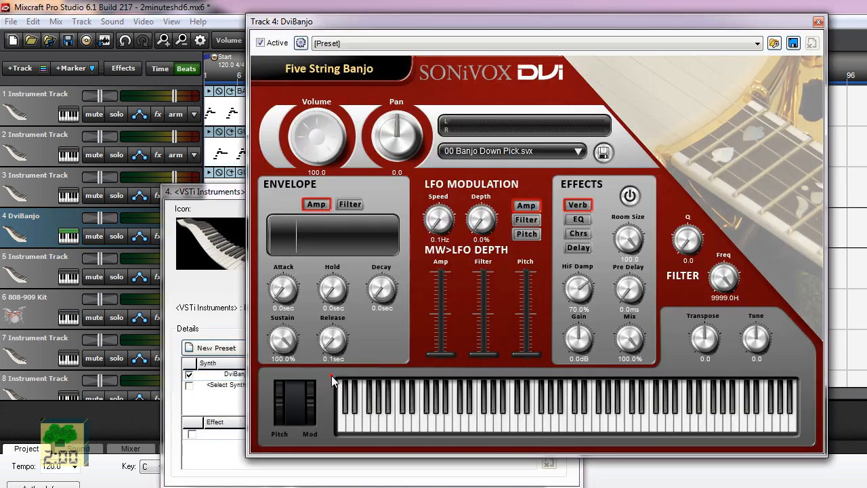
mouse_move(718, 213)
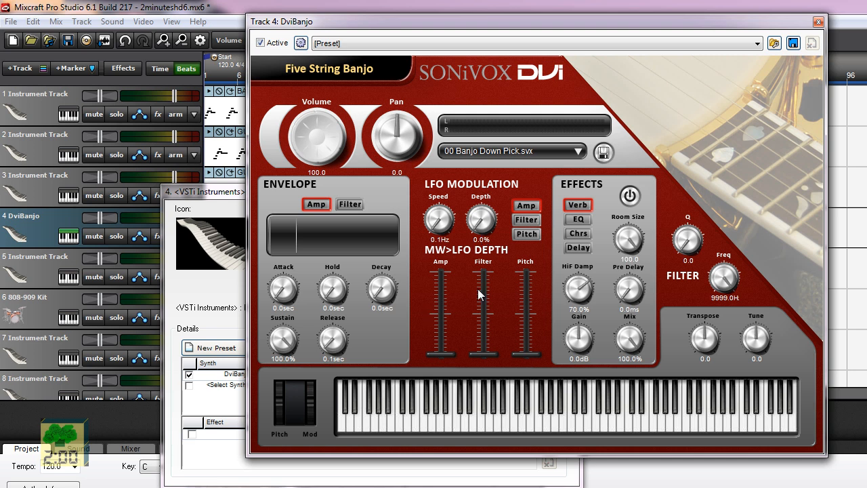
left_click(530, 407)
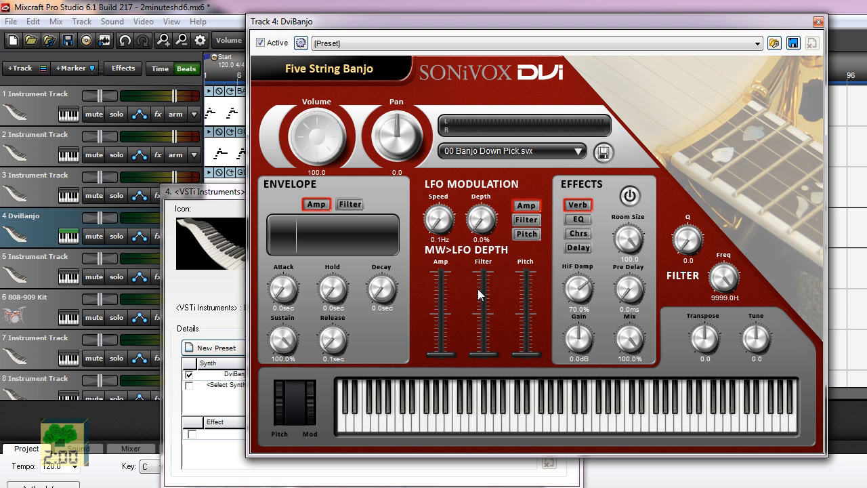
mouse_move(429, 324)
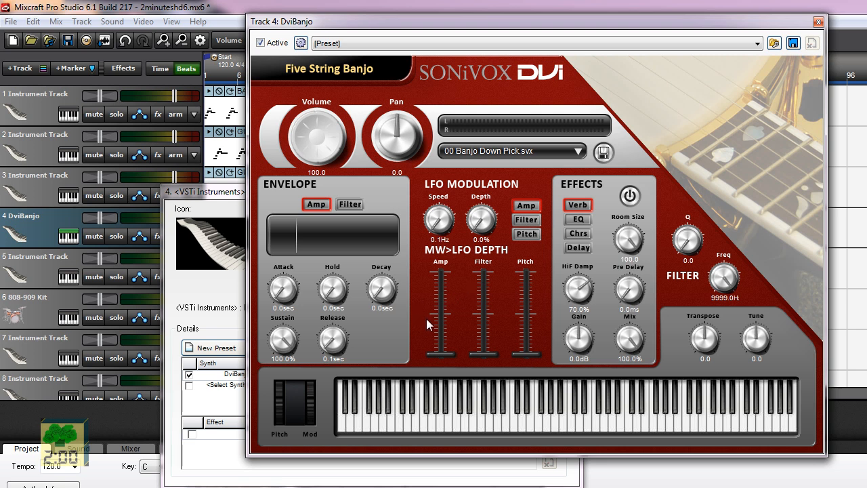
mouse_move(411, 280)
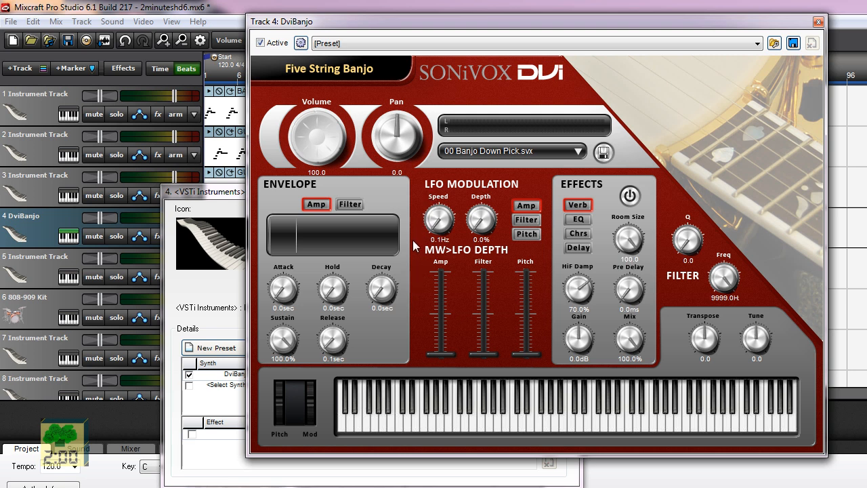
mouse_move(416, 286)
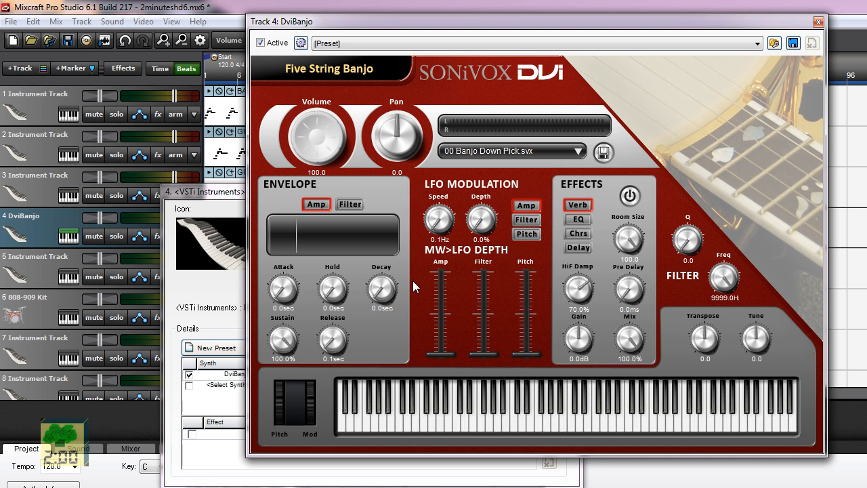
mouse_move(342, 315)
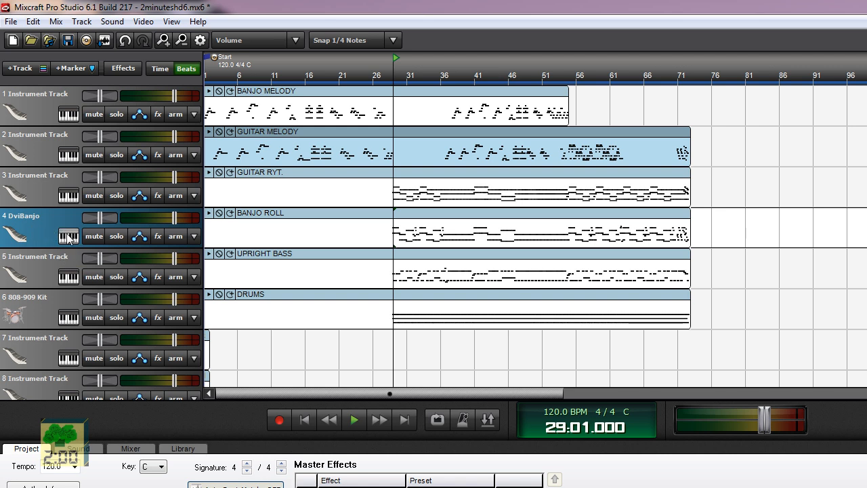
Step: Start the arrangement playing with the Banjo Roll track voiced by DviBanjo
left_click(372, 149)
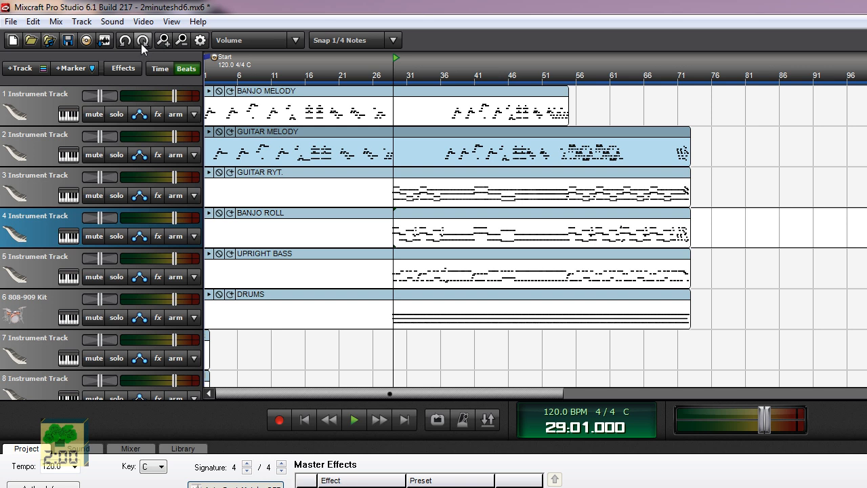
mouse_move(143, 41)
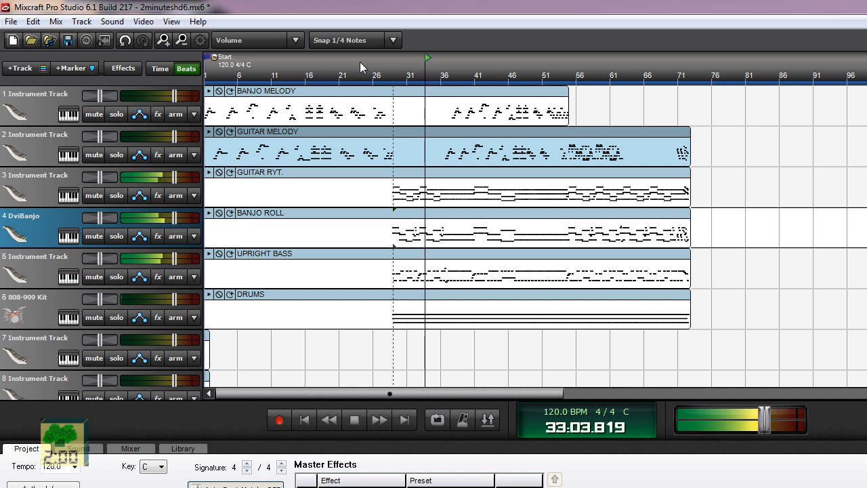
Step: Stop, replay the arrangement from bar 29 with DviBanjo, and stop again
left_click(353, 419)
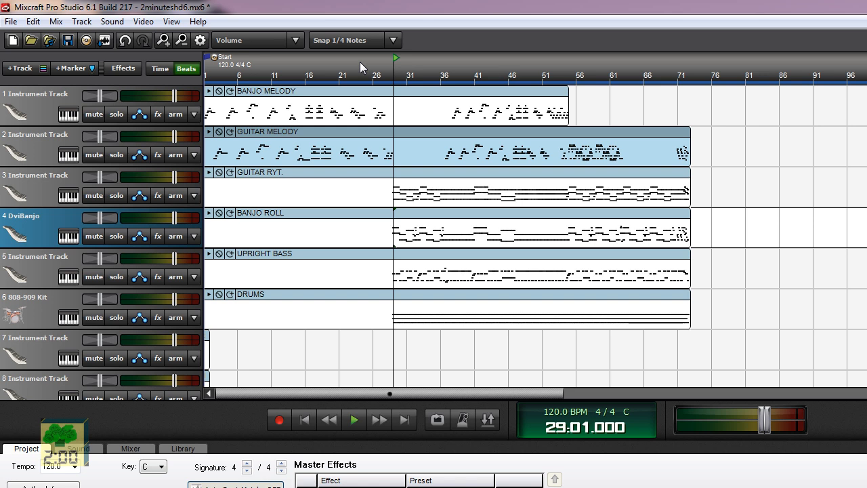
left_click(354, 420)
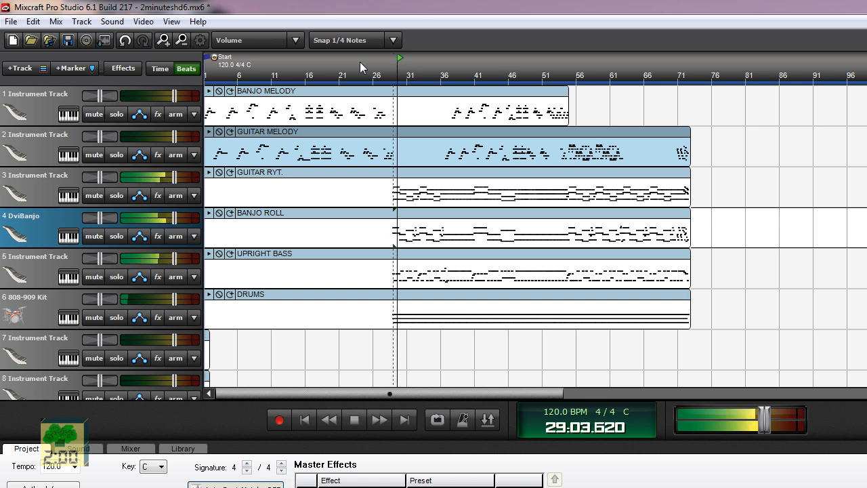
left_click(353, 418)
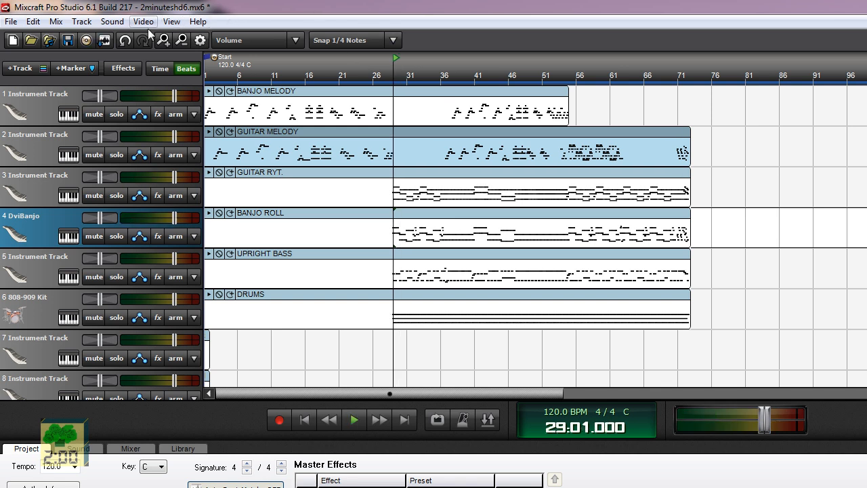
Step: Undo track 4 back to the built-in banjo and play the song for comparison
left_click(353, 420)
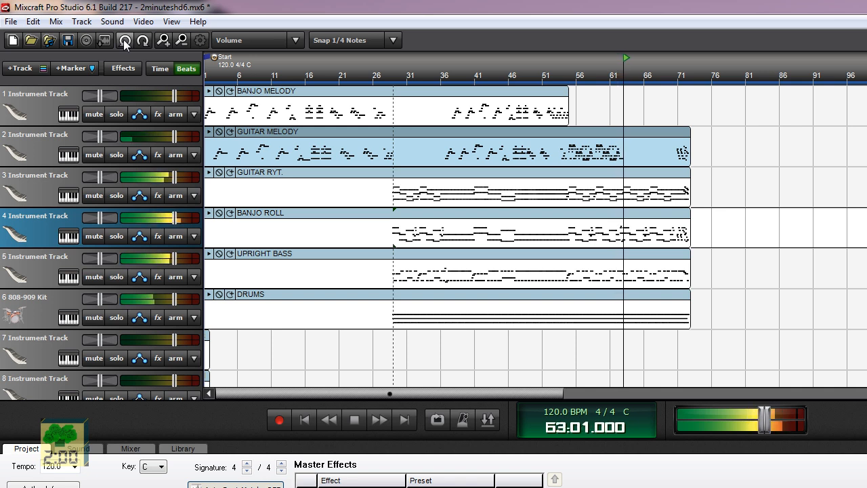
left_click(378, 419)
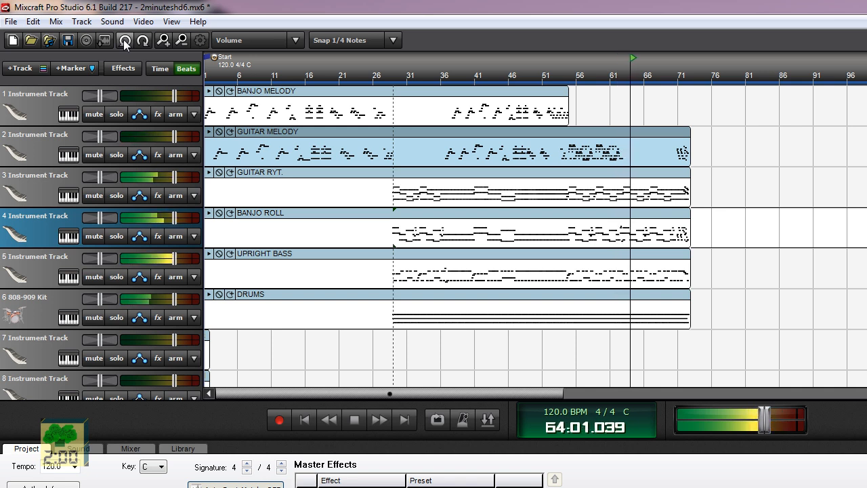